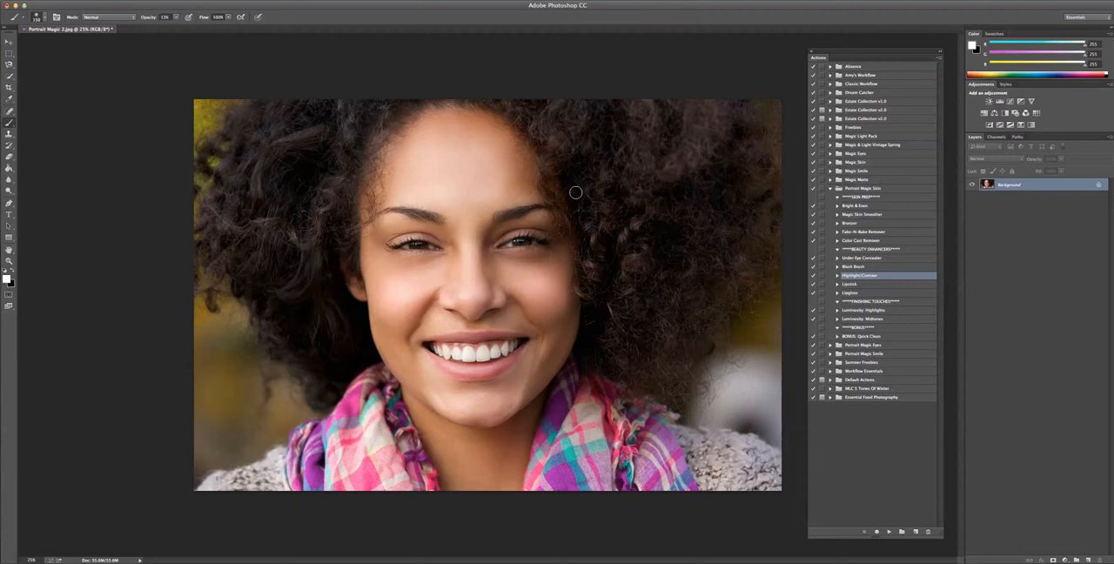
mouse_move(762, 241)
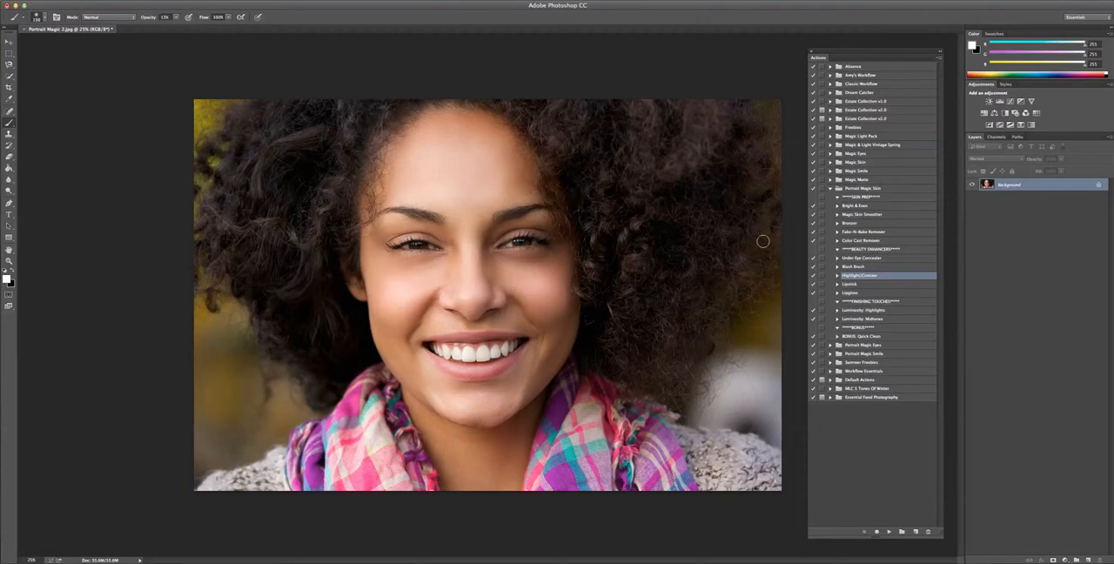
- Run the lip gloss action so the background layer gets duplicated
click(850, 292)
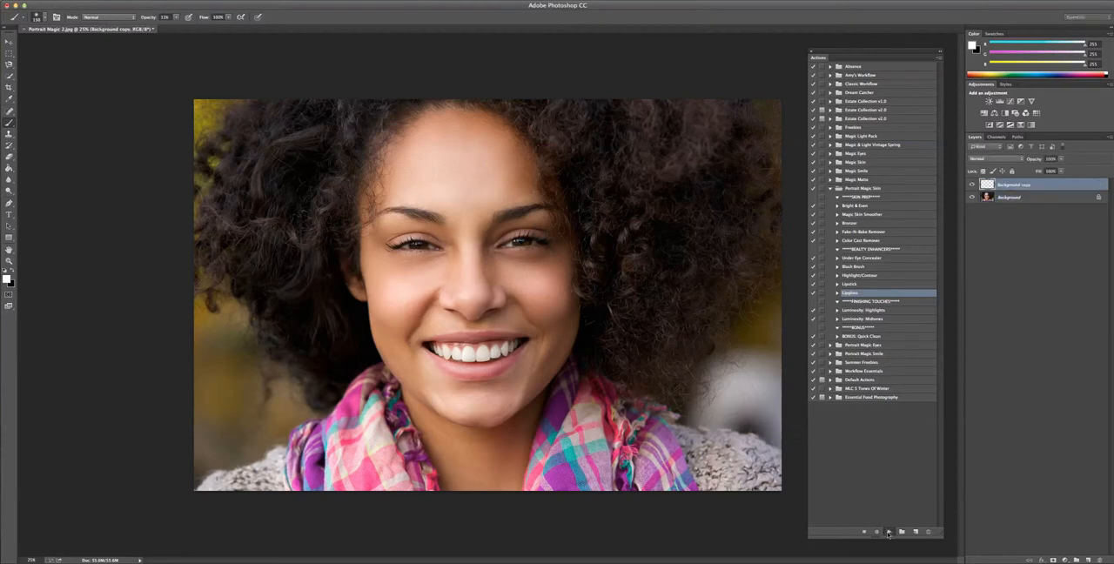
- Let the action build the Brush On Lipgloss and Gloss Shine layers, then brush gloss onto the lower lip
click(888, 533)
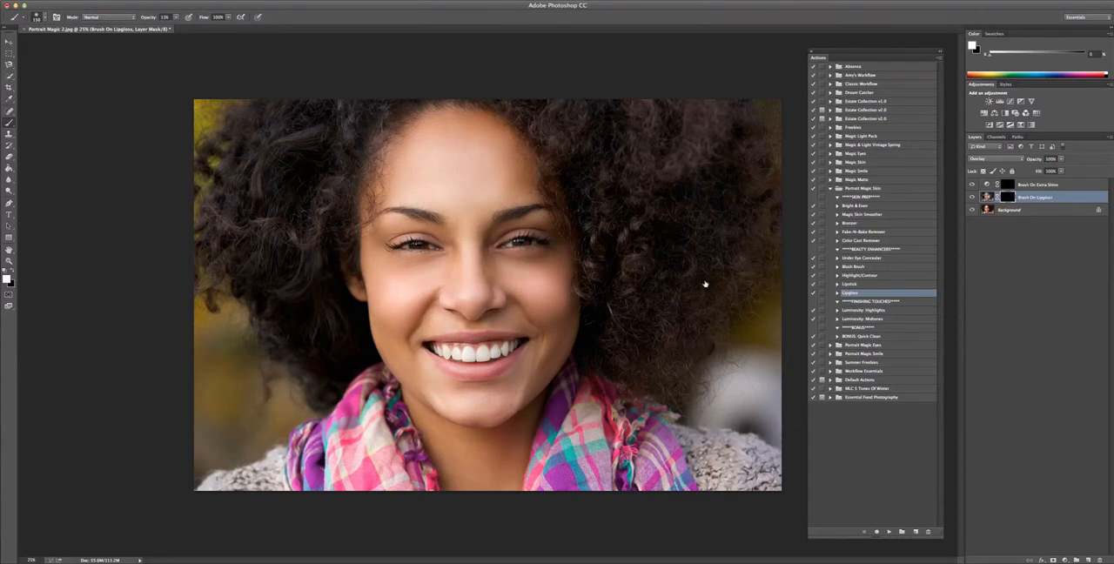
mouse_move(526, 303)
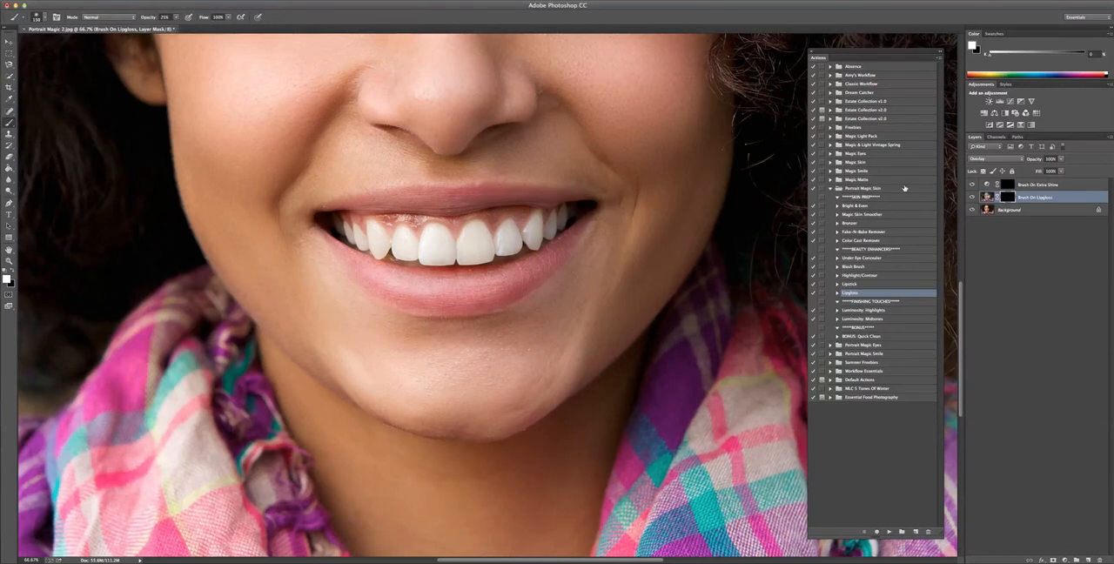
mouse_move(421, 286)
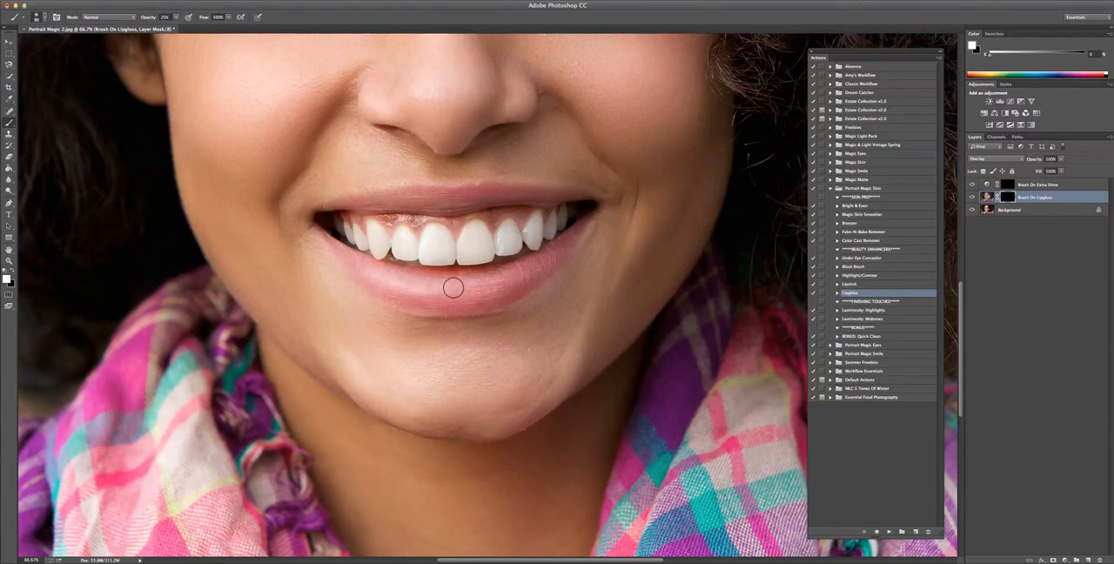
drag(453, 289, 374, 279)
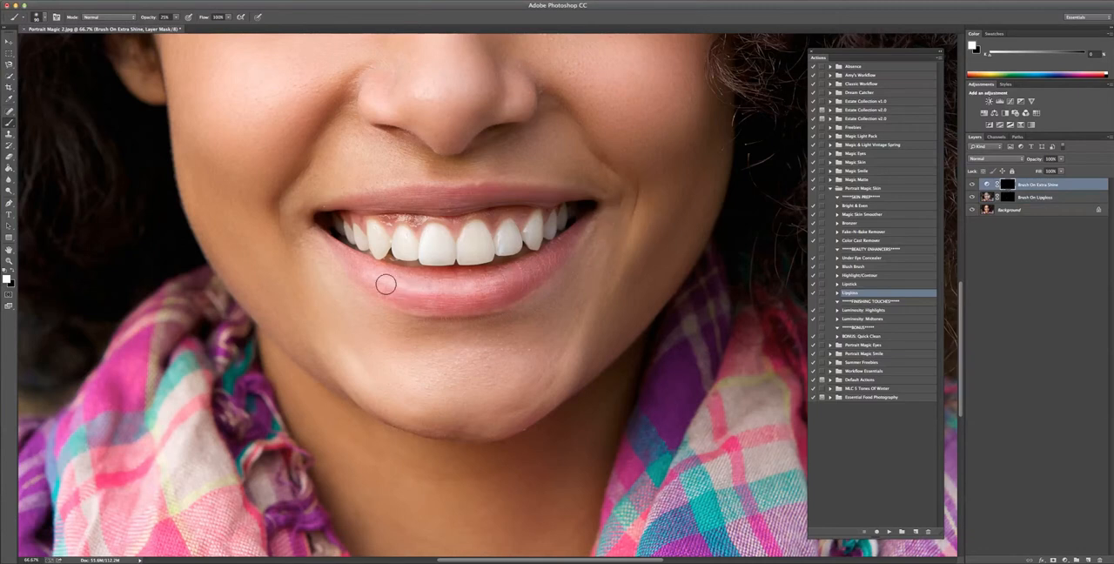
mouse_move(171, 56)
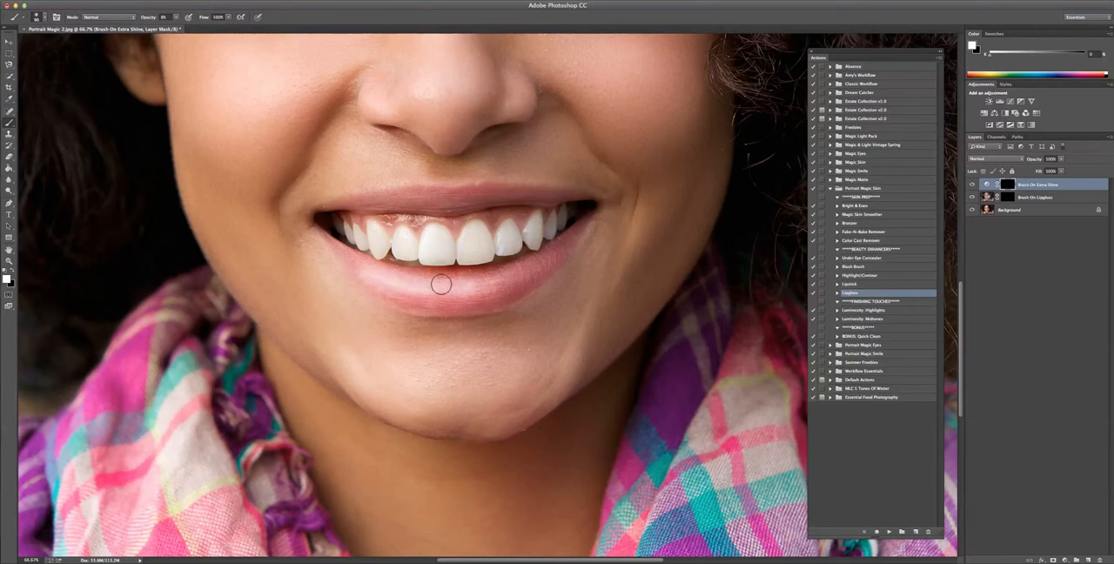
mouse_move(275, 269)
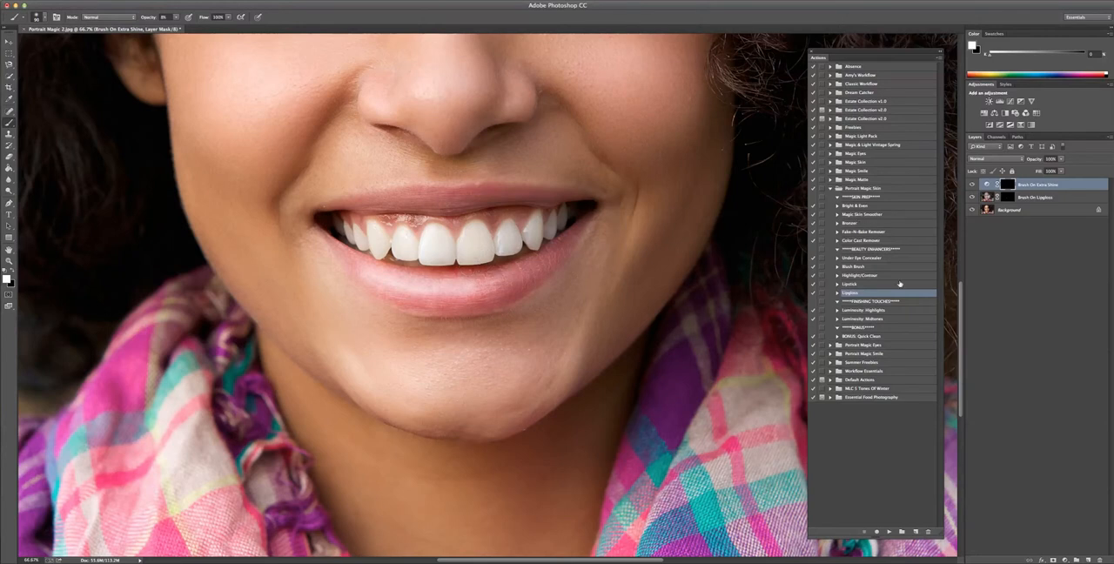
- Run the Red Lips action so it adds its masked red tint layers above the gloss layers
click(851, 284)
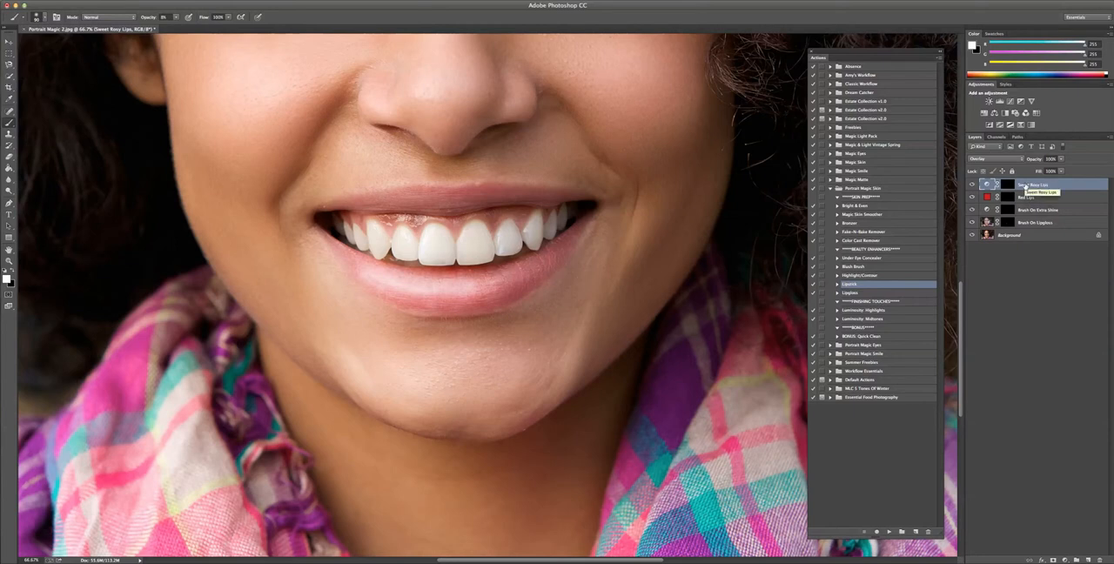
click(1036, 197)
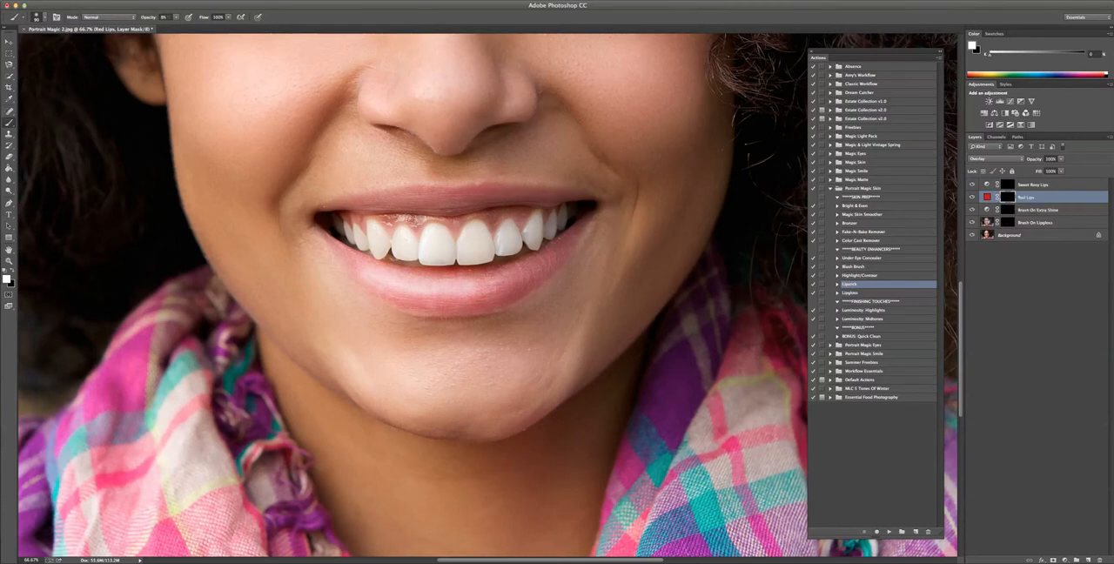
mouse_move(440, 289)
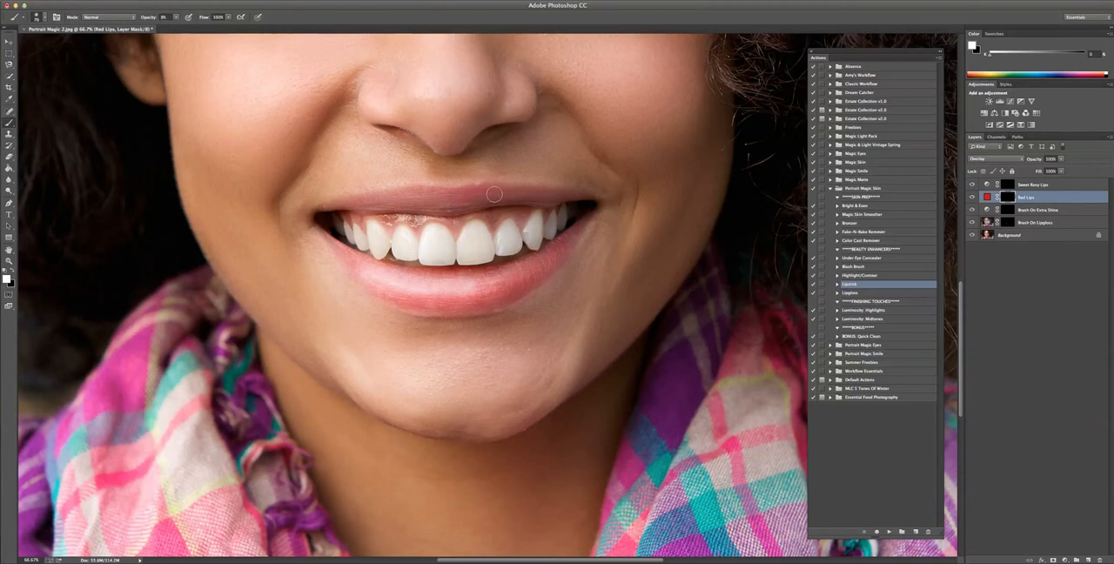
mouse_move(446, 206)
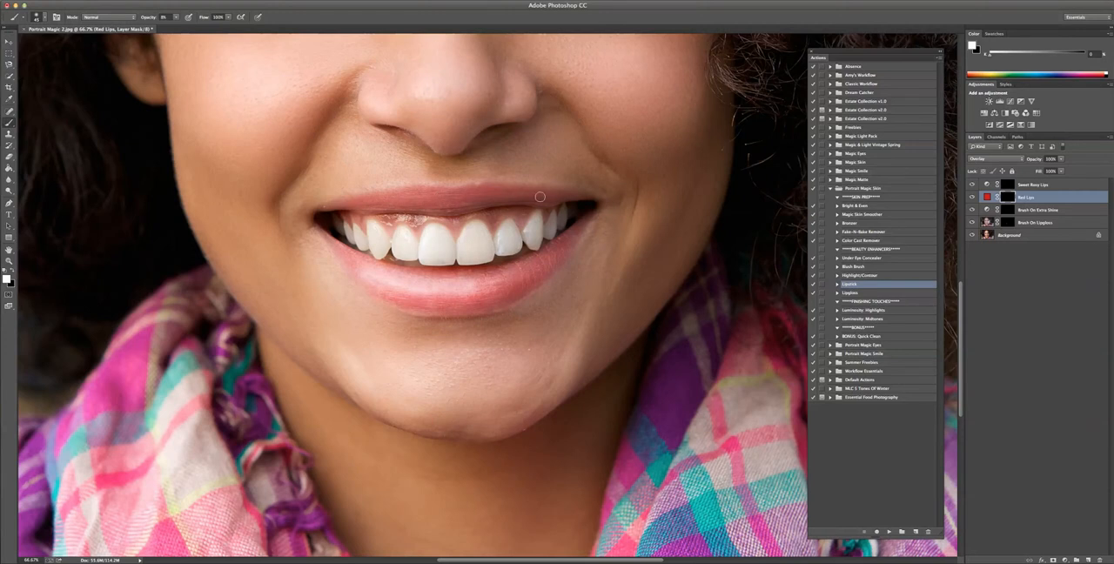
mouse_move(457, 198)
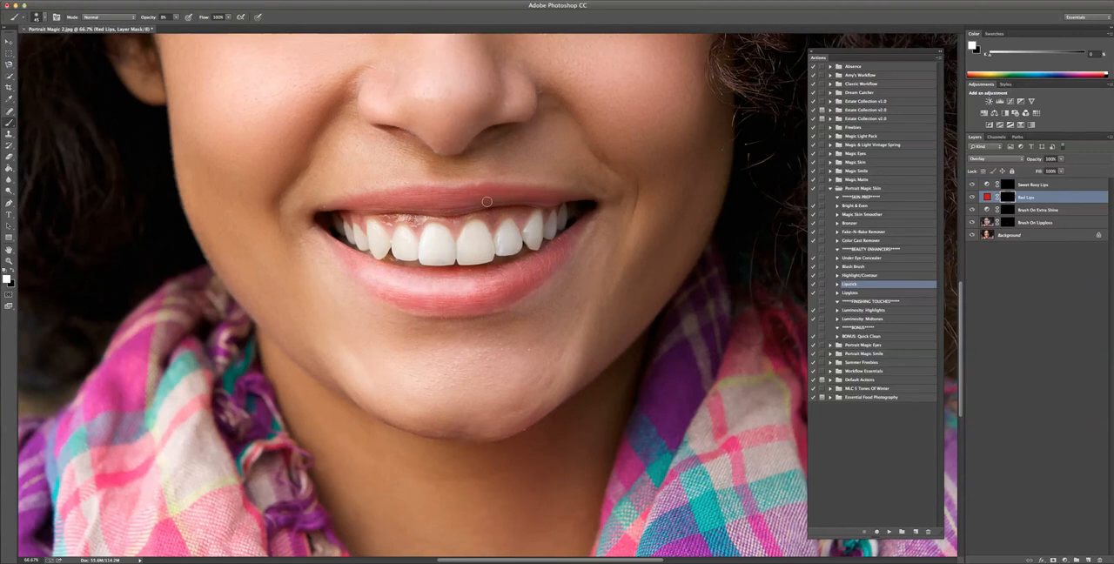
mouse_move(620, 239)
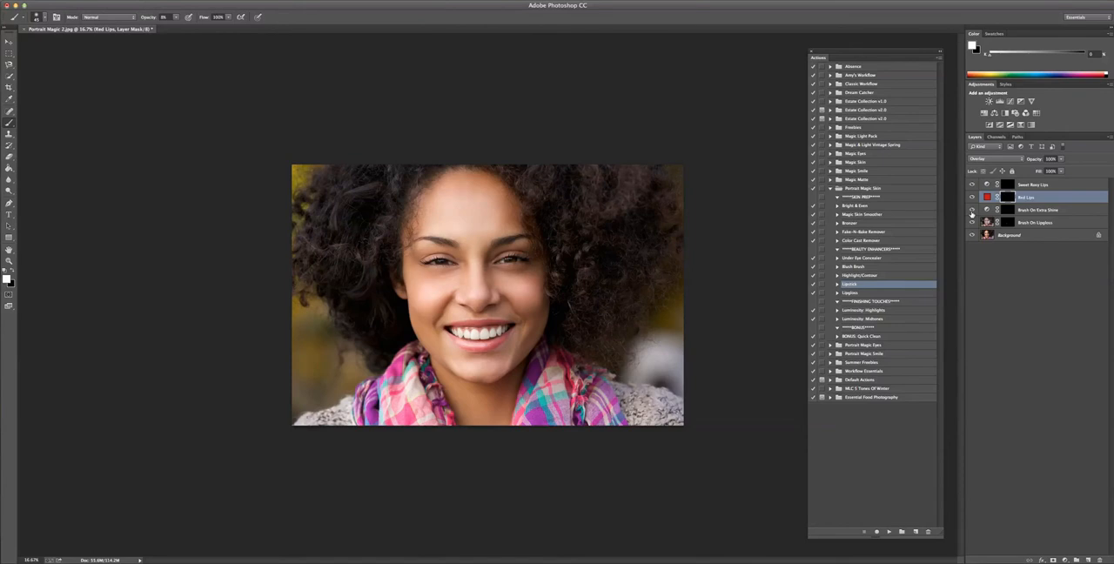
mouse_move(972, 216)
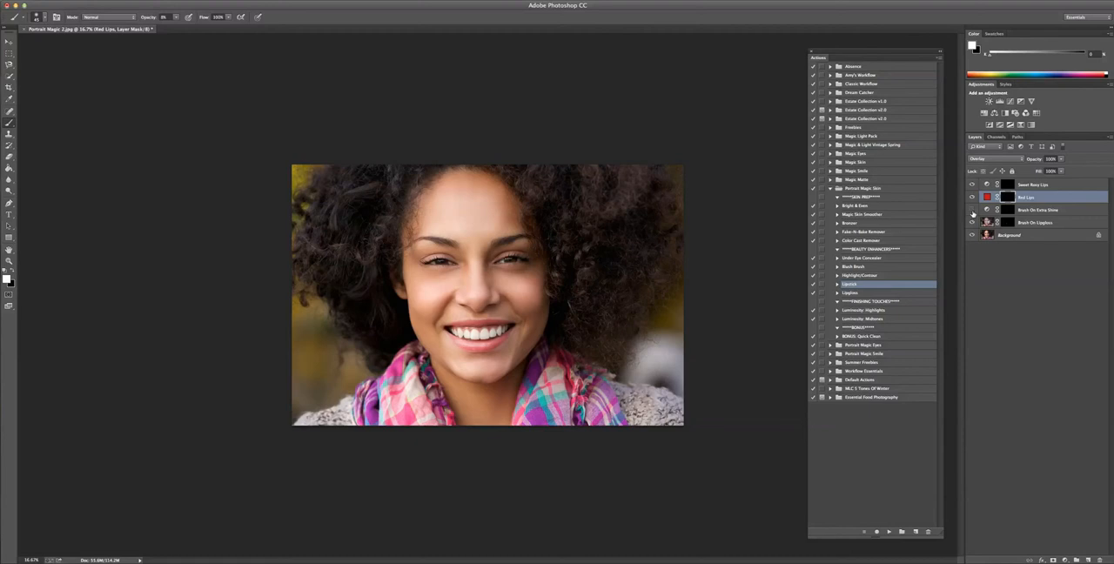
- Reactivate the gloss shine layer's mask while judging the red-tinted lips
click(1041, 209)
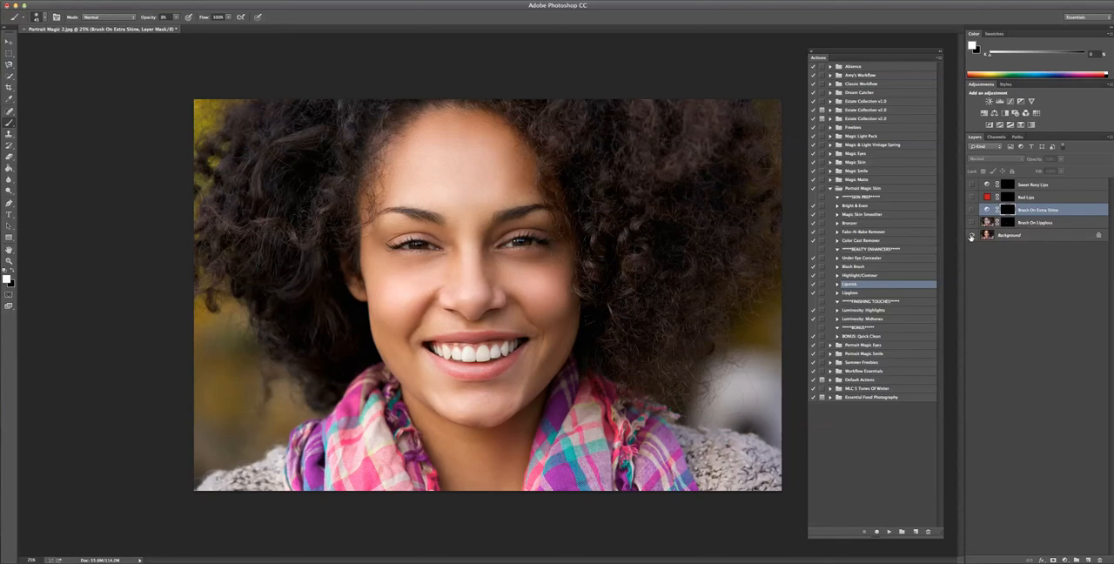
mouse_move(971, 237)
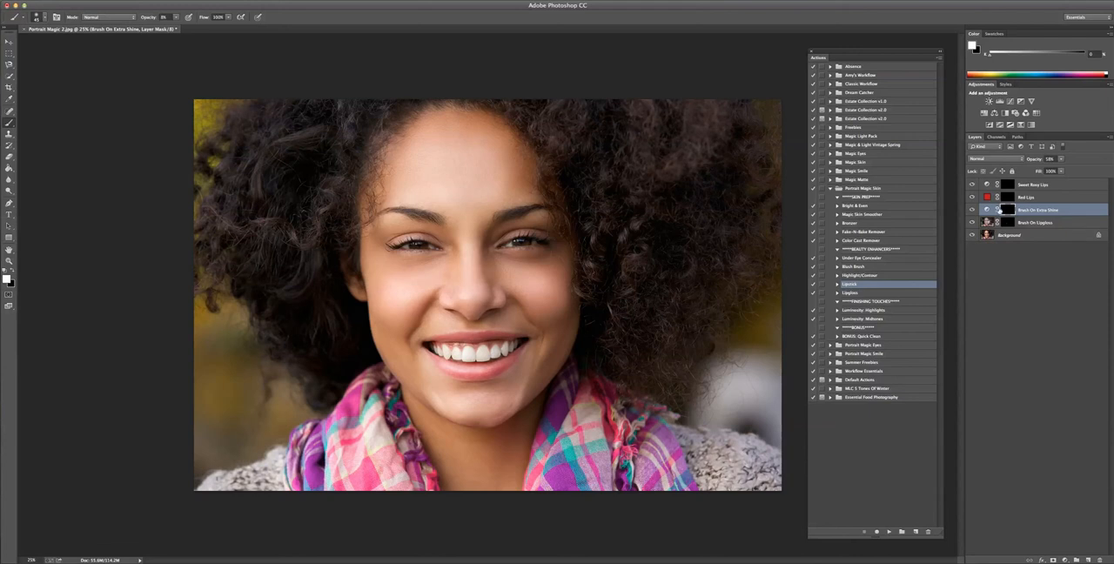
- Alternate between the Red Lips layer and gloss shine mask to touch up the lips, ending on Red Lips
click(1030, 196)
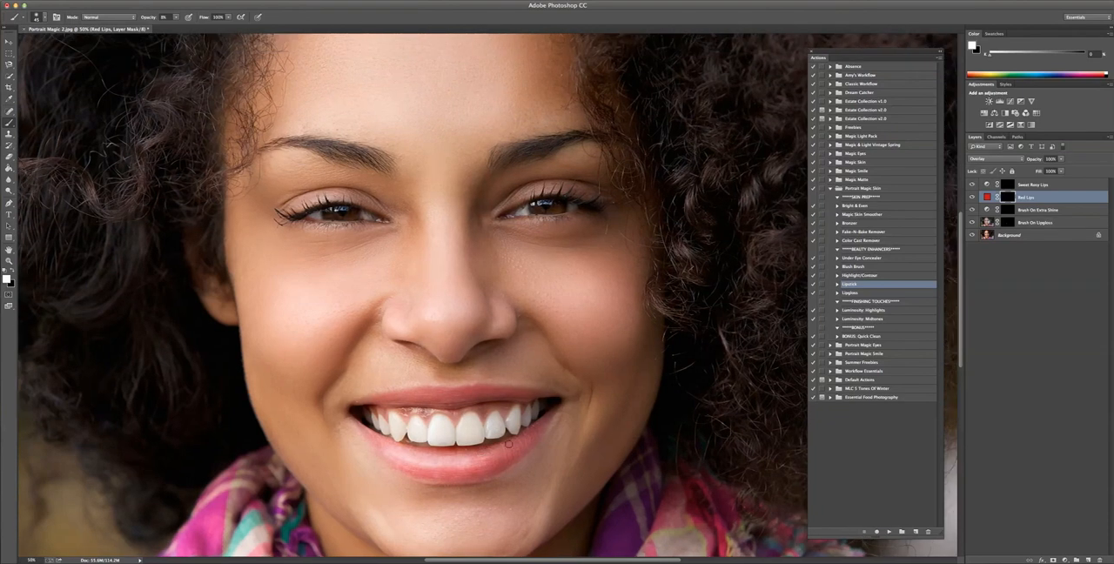
mouse_move(512, 453)
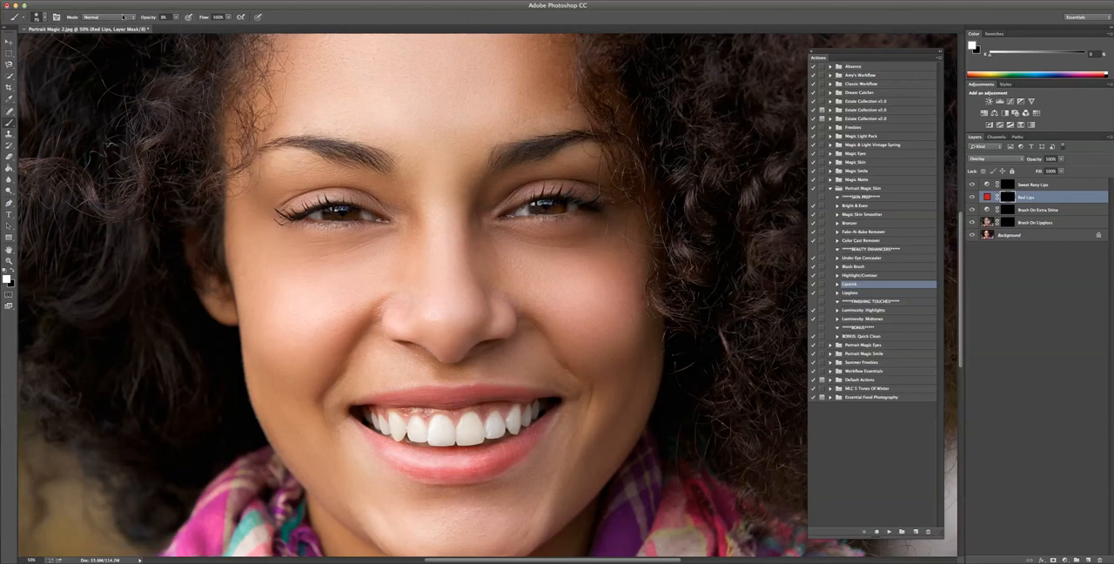
click(1045, 209)
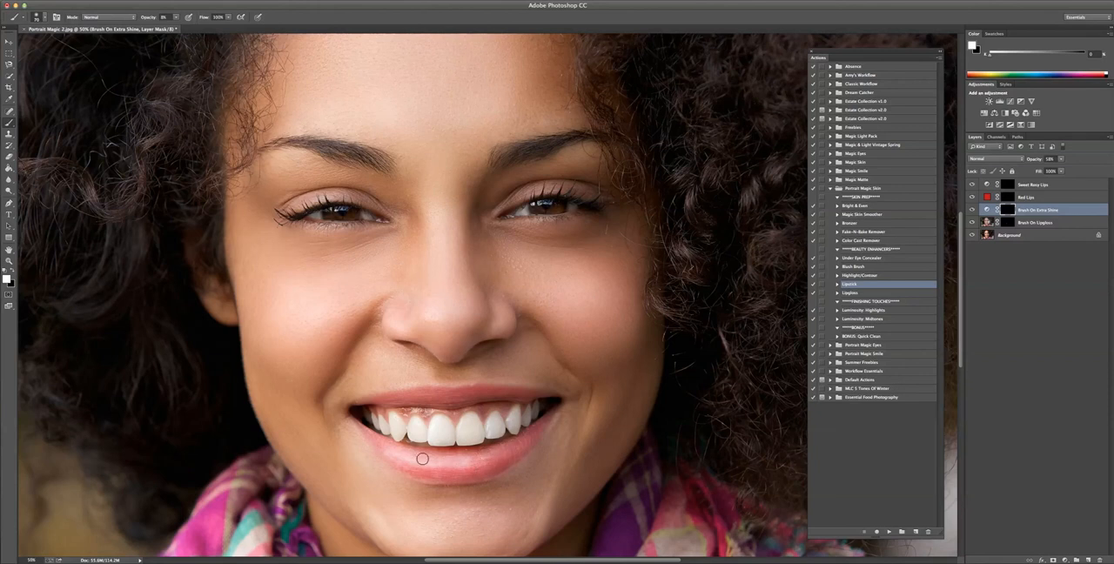
mouse_move(411, 460)
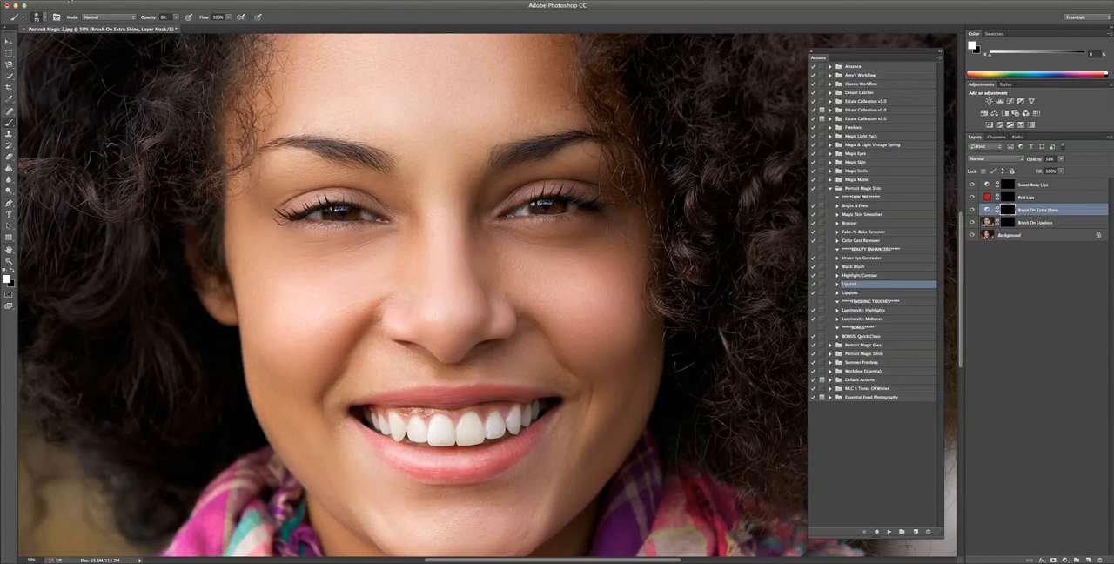
click(1041, 209)
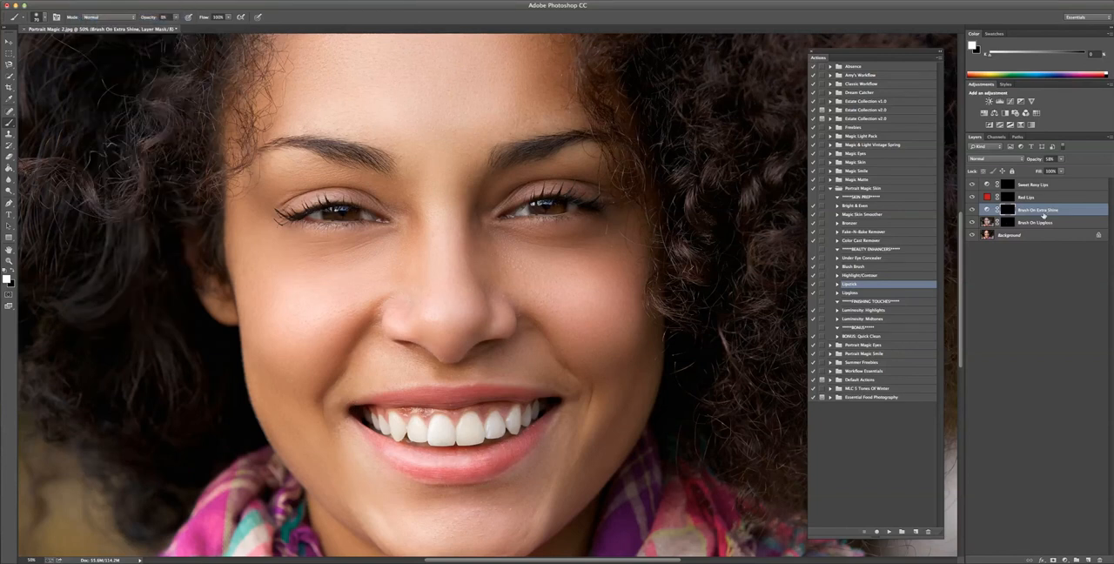
click(1031, 197)
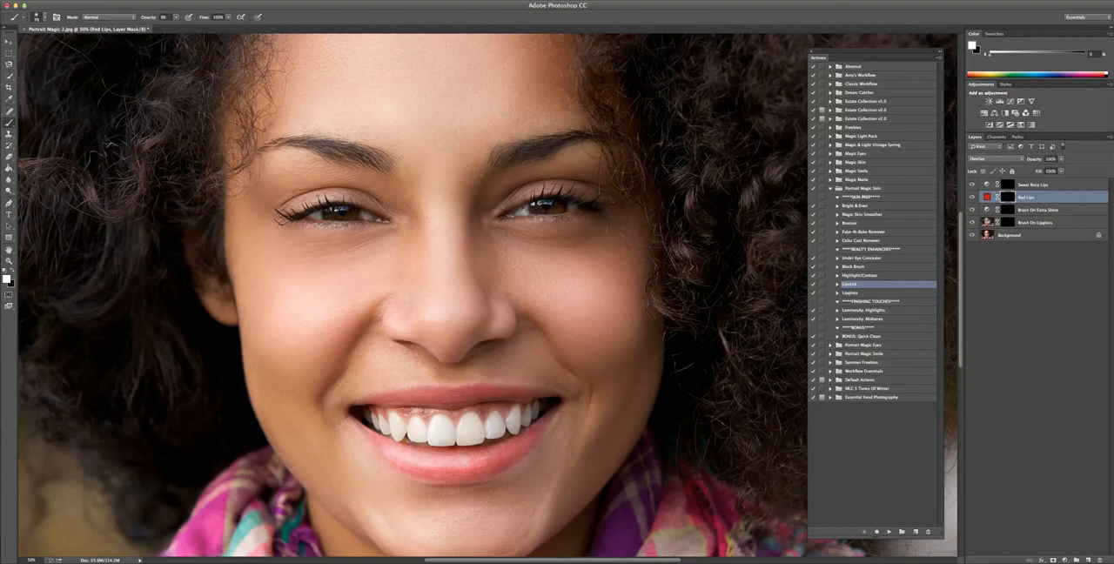
mouse_move(508, 397)
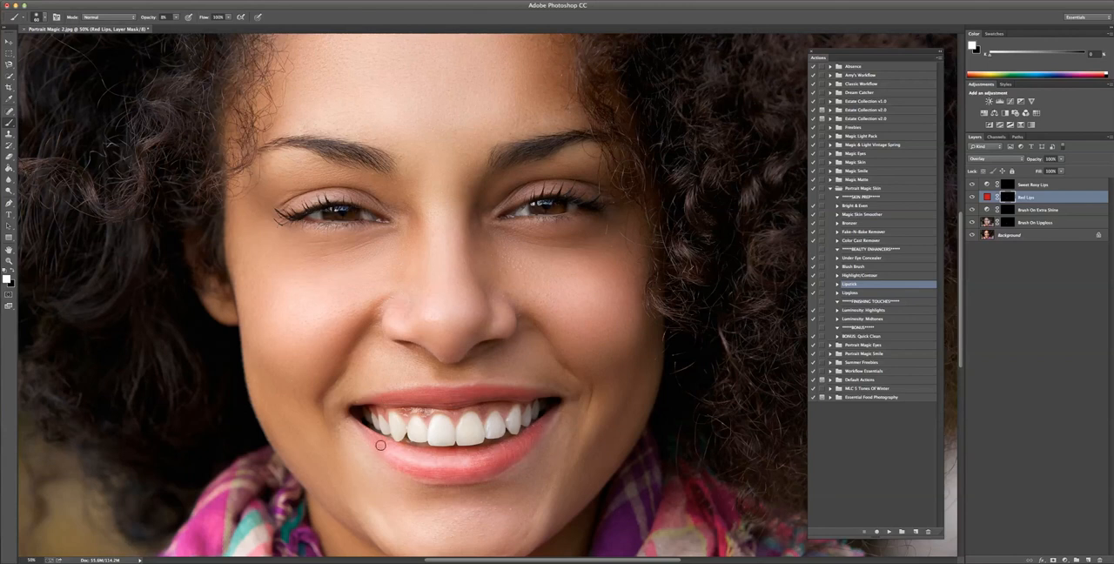
mouse_move(373, 438)
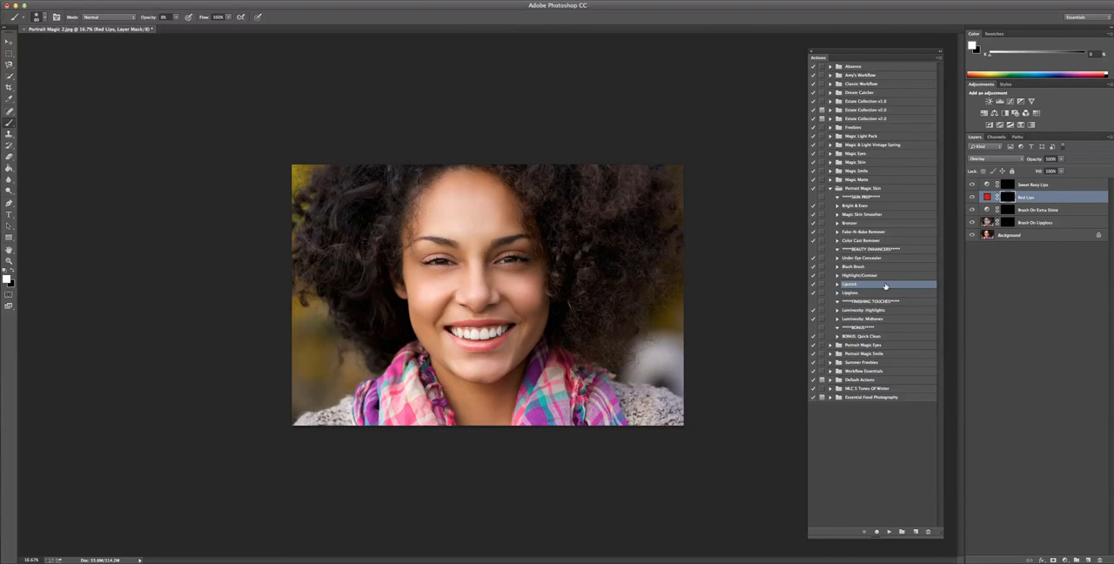
- Fit the whole portrait on screen to review the finished glossy red-tinted lips
click(1001, 5)
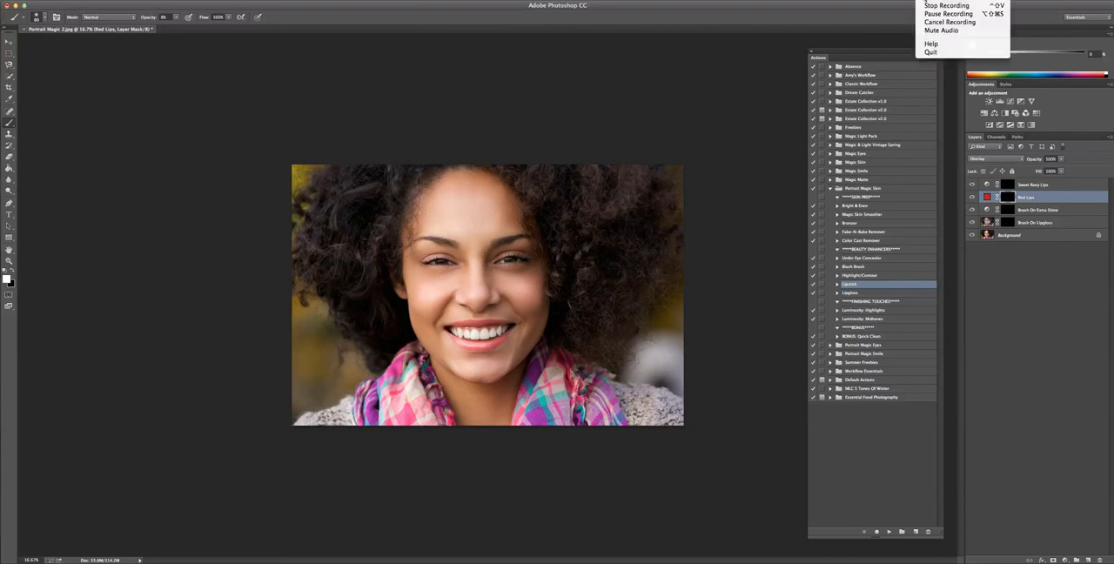